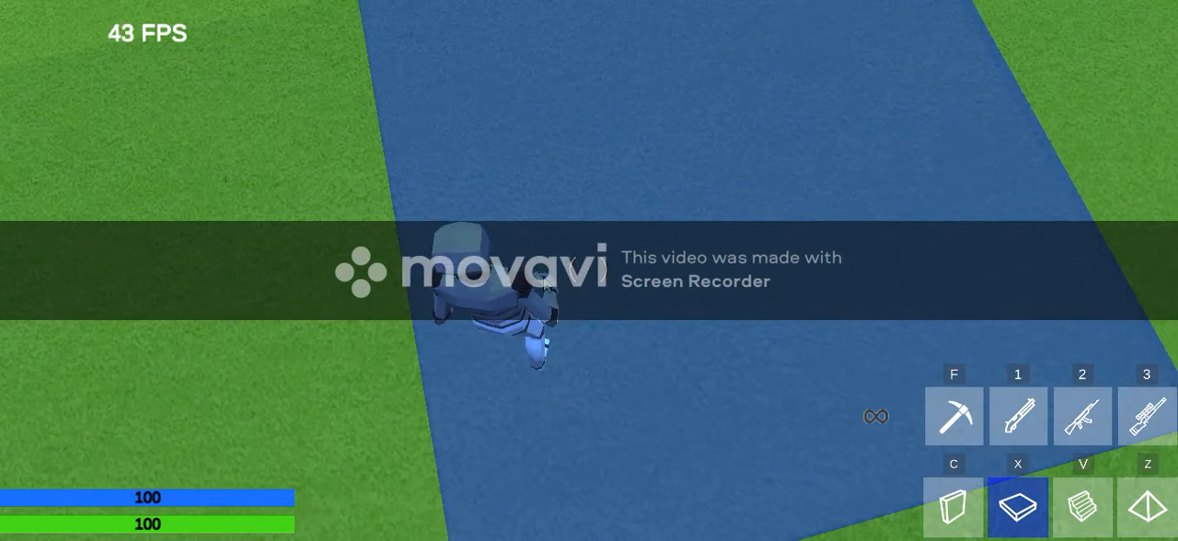
Pause the match with Escape to show the Controls and Settings panels.
key(Escape)
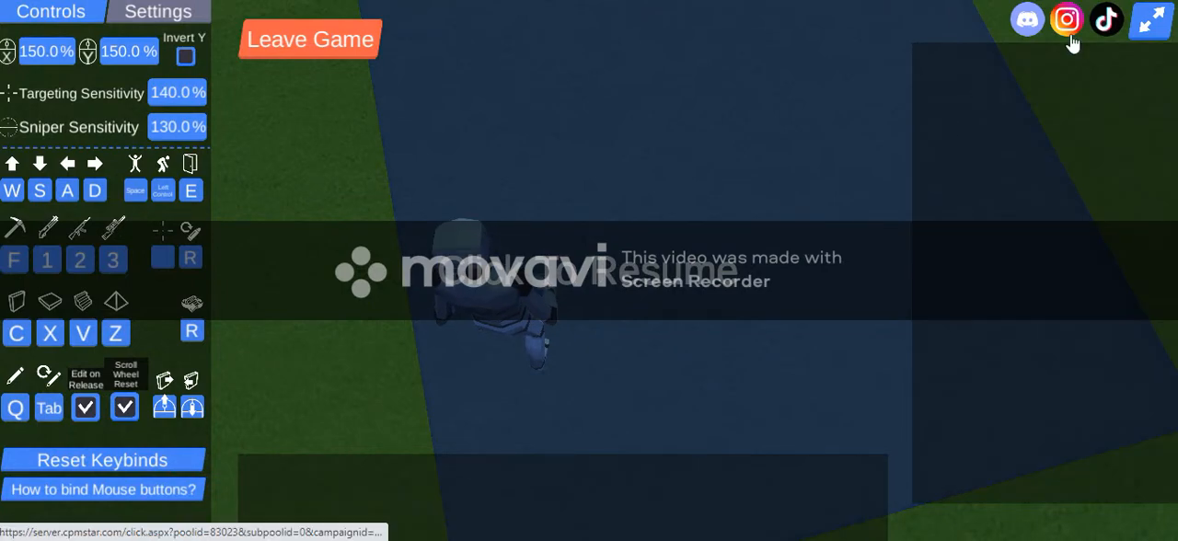